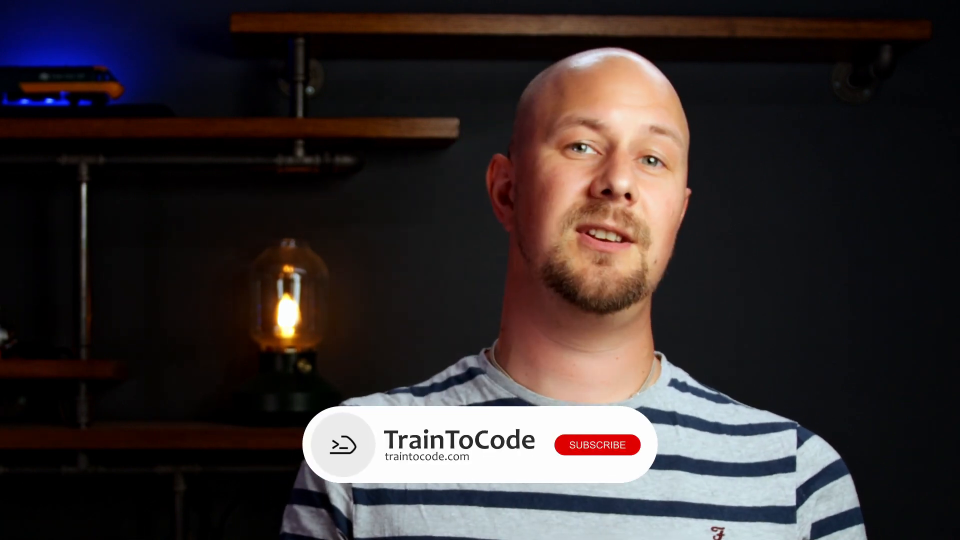
pyautogui.click(596, 444)
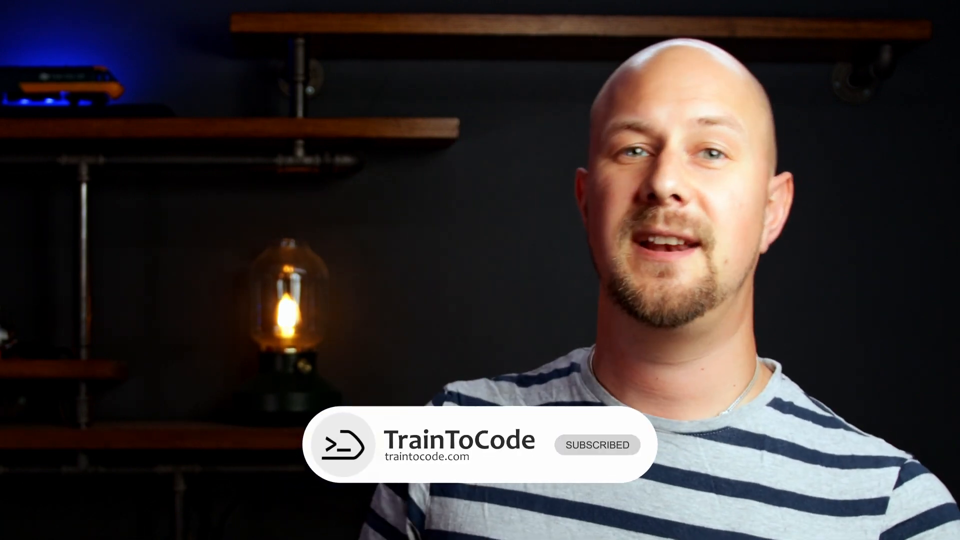